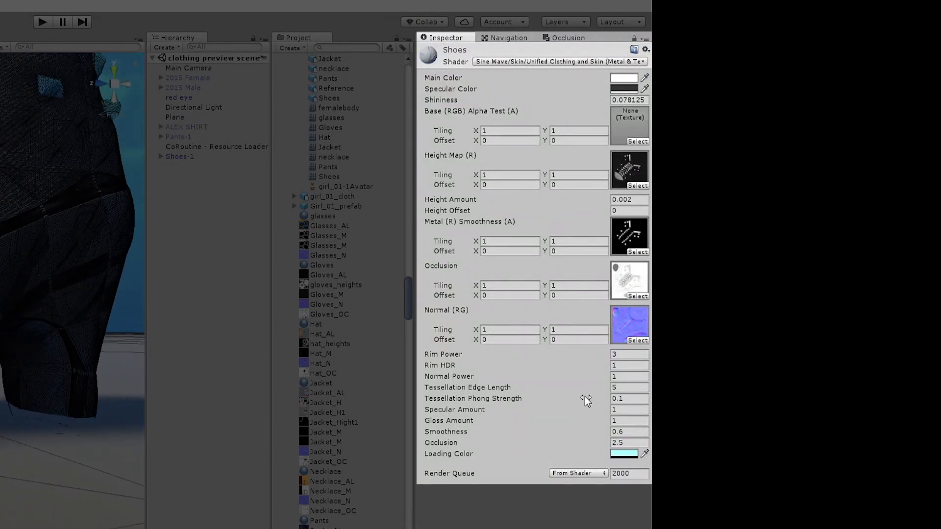
Step: Set the Shoes material's Tessellation Edge Length to 1500 and view the low-poly boots
left_click(467, 387)
type("1500")
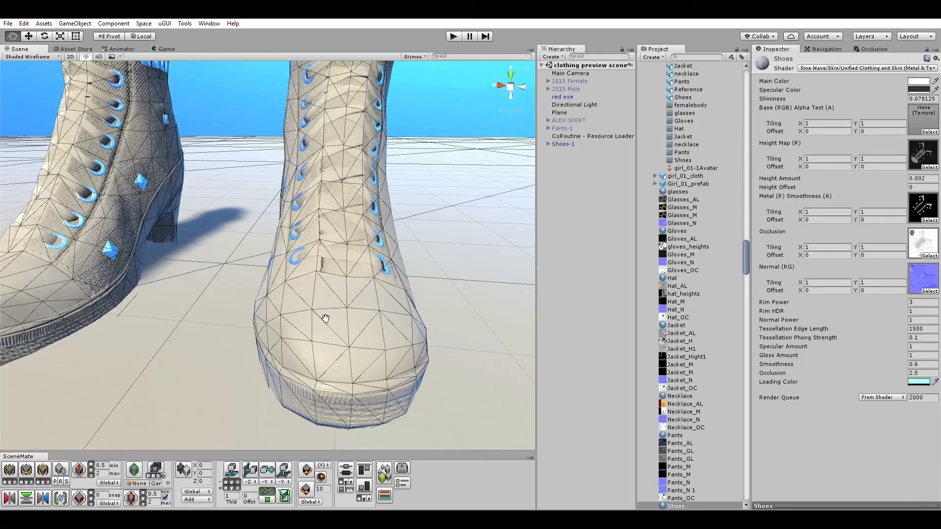
left_click_drag(324, 317, 453, 297)
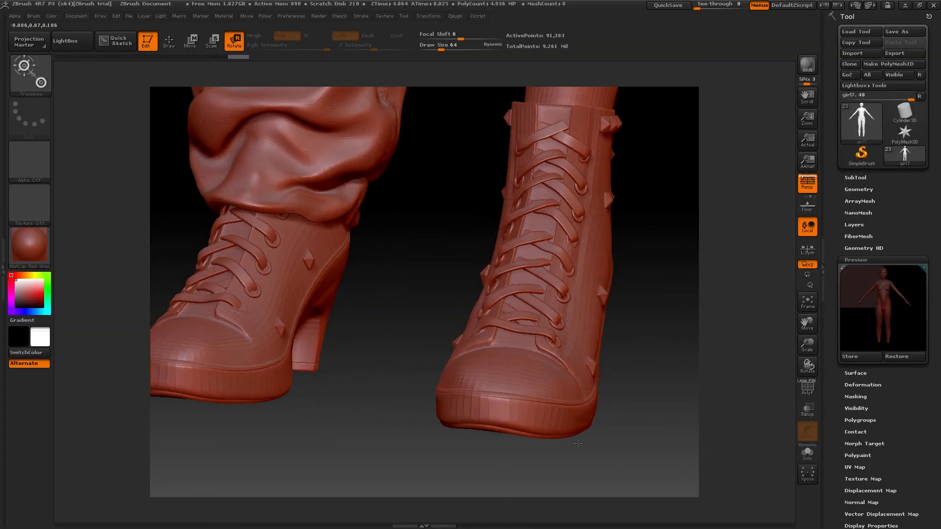
Step: Rotate the high-detail laced boot sculpt in the ZBrush viewport to inspect it
left_click_drag(576, 444, 603, 443)
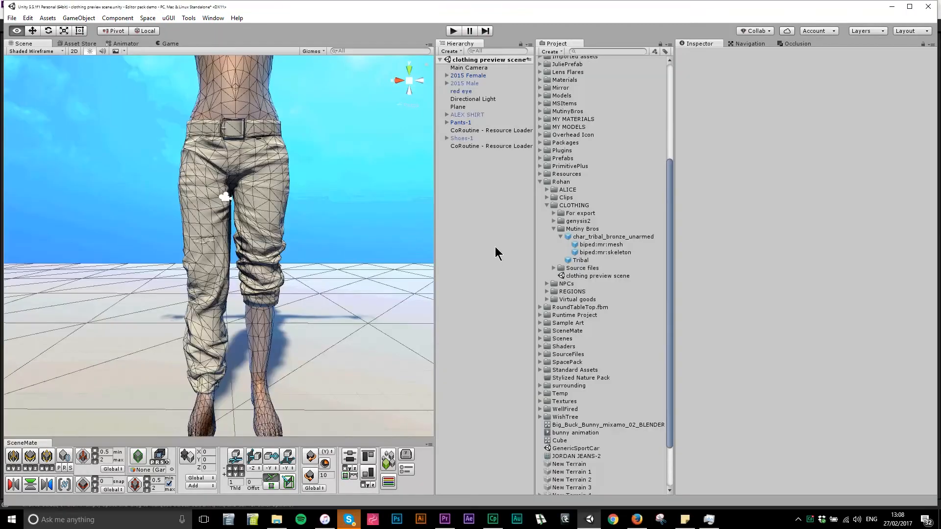
mouse_move(585, 210)
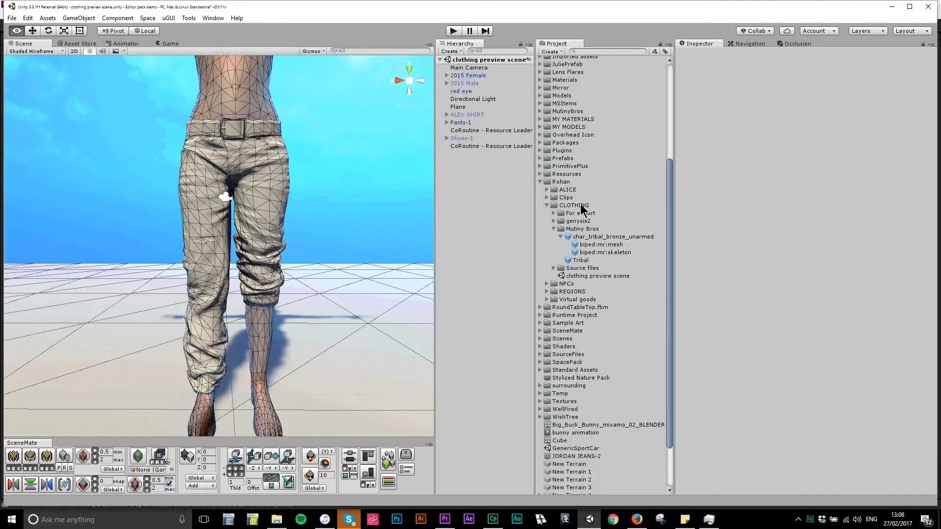
Step: Add a material in CLOTHING using Sine Wave > Skin > Unified Clothing and Skin (Metal & Tessellate)
right_click(572, 204)
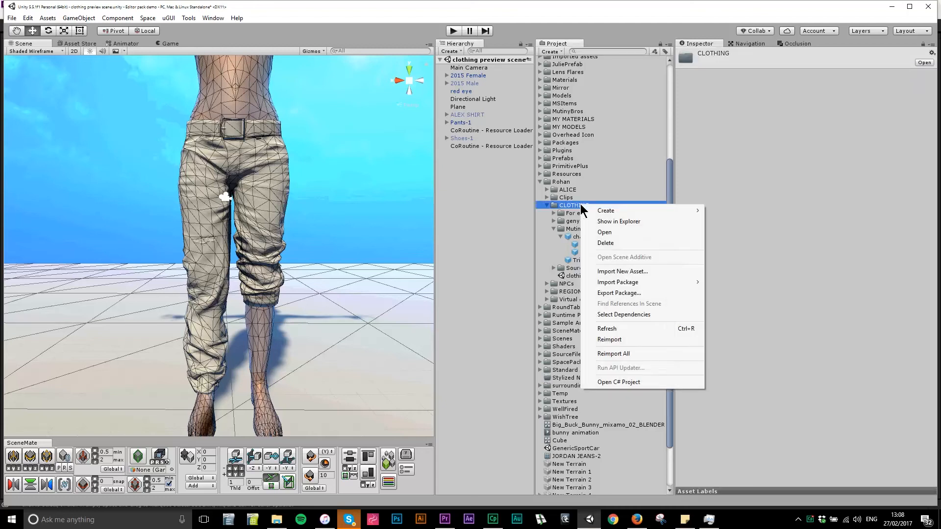
mouse_move(605, 210)
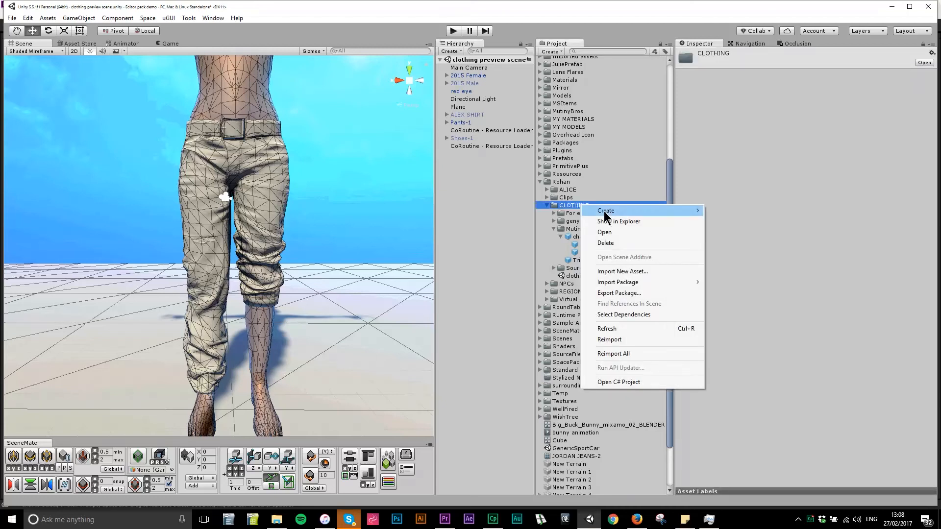
mouse_move(606, 211)
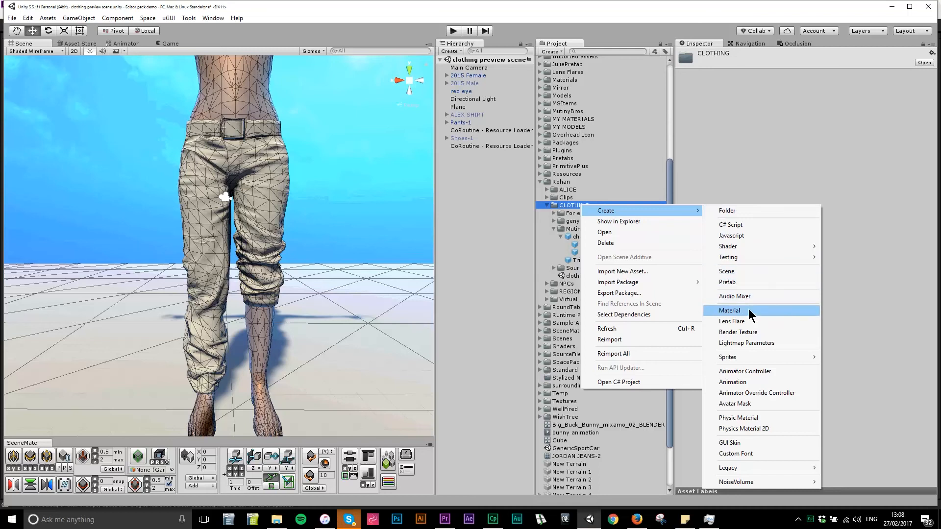
left_click(729, 311)
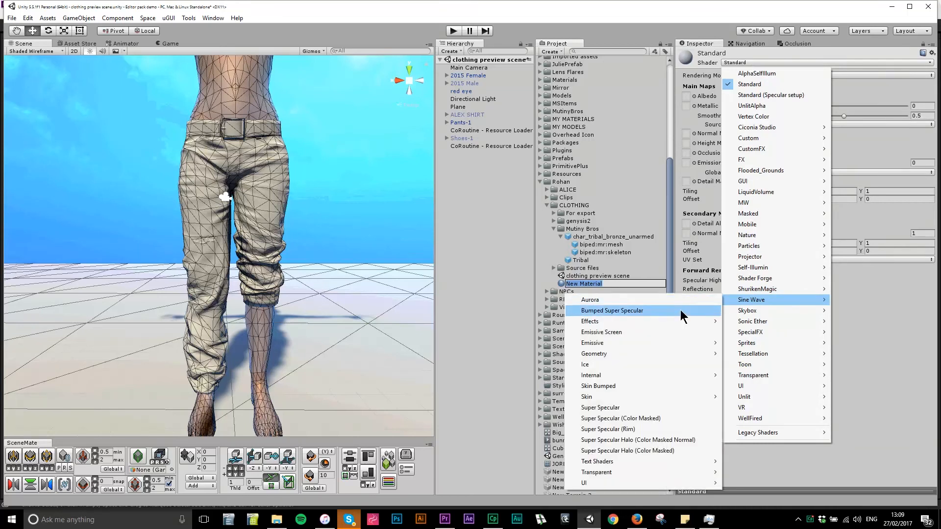
mouse_move(586, 397)
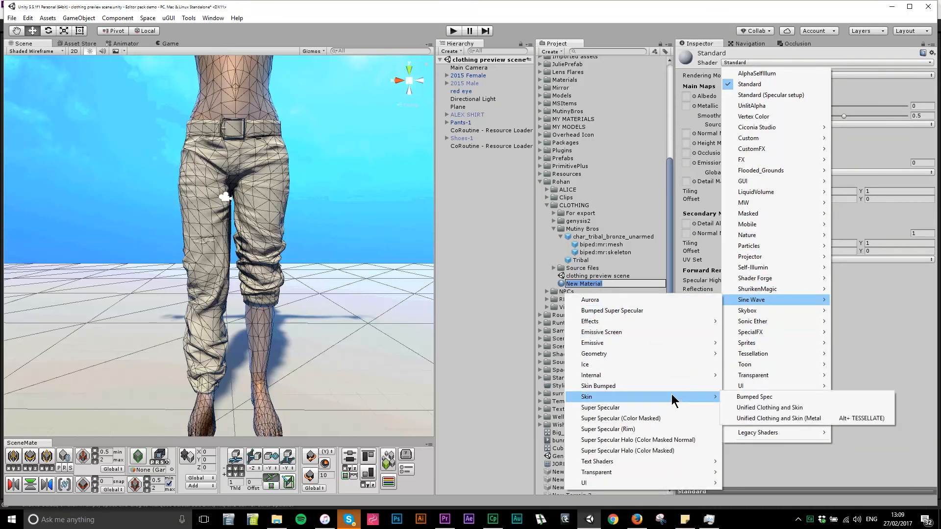
mouse_move(800, 419)
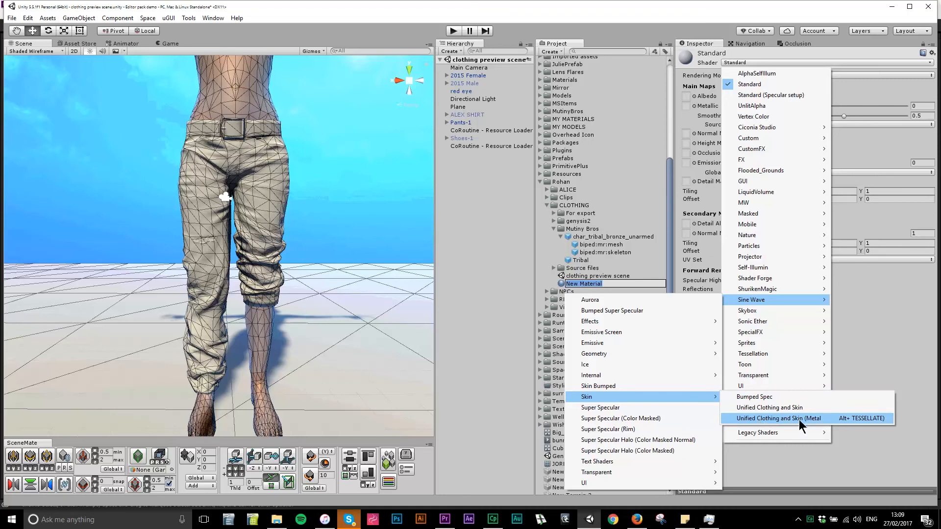
left_click(777, 419)
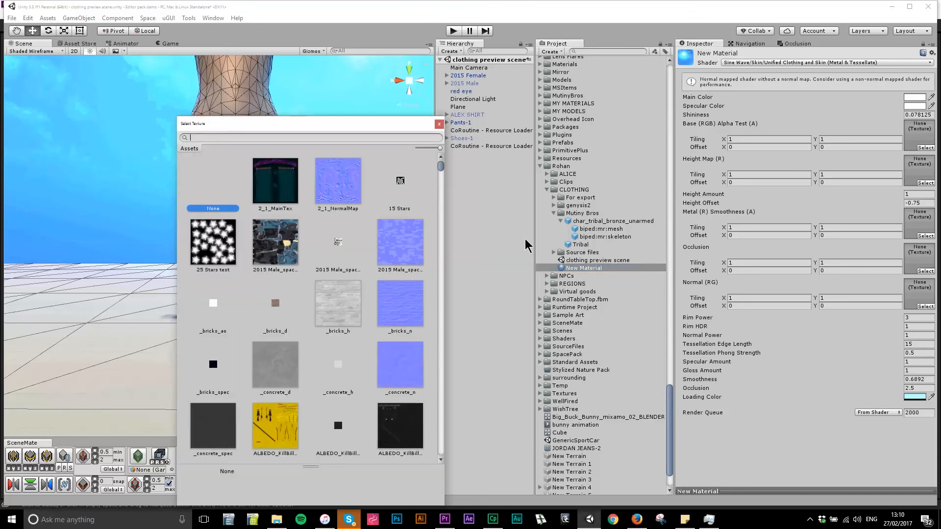
Step: Search 'pants' in Select Texture and assign the pants map to the material slot
type("pants")
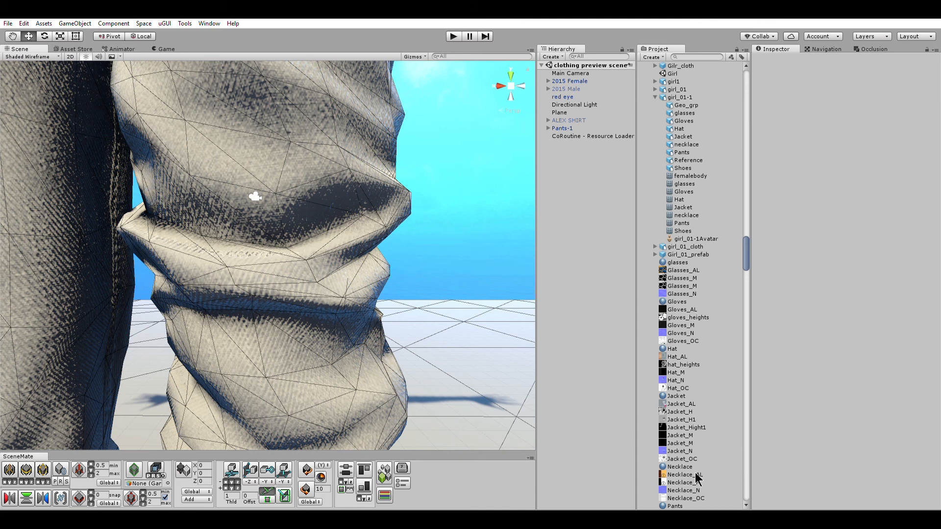
Step: Set the Pants material's Tessellation Edge Length to 5
left_click(674, 505)
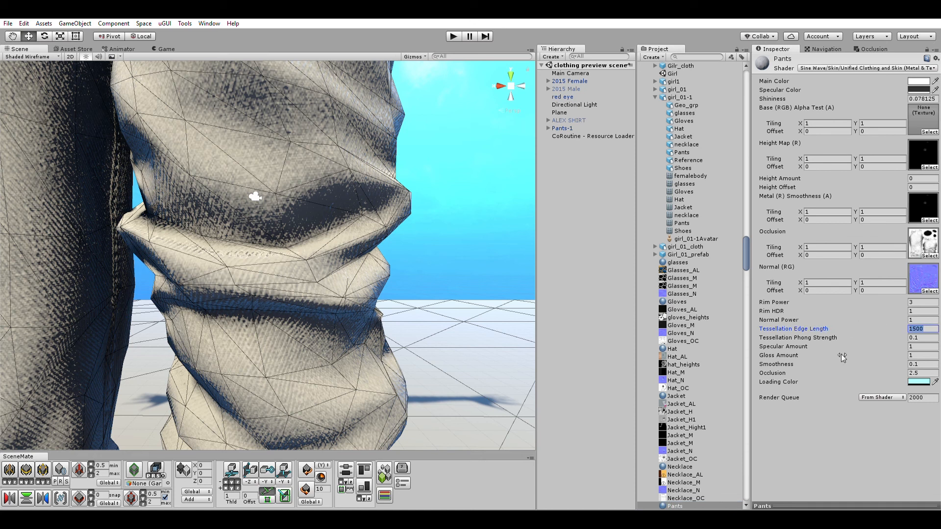
type("5")
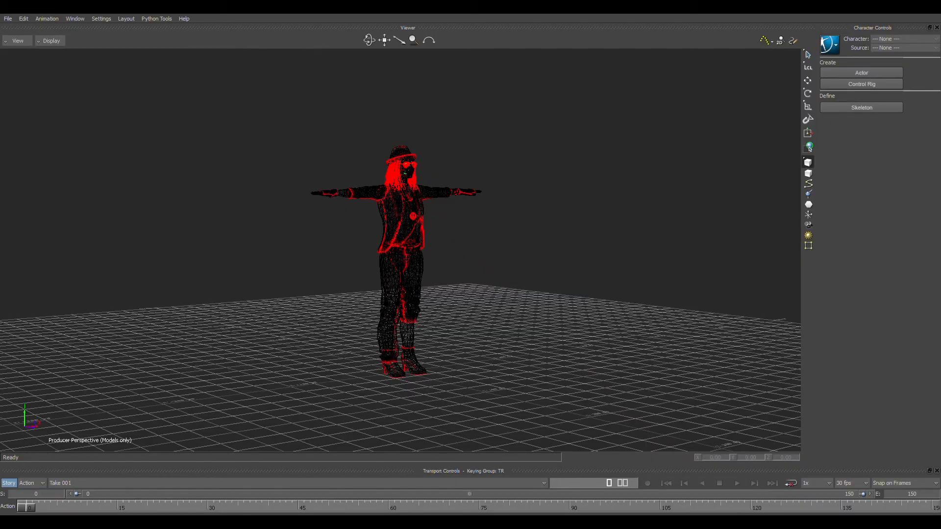
mouse_move(547, 295)
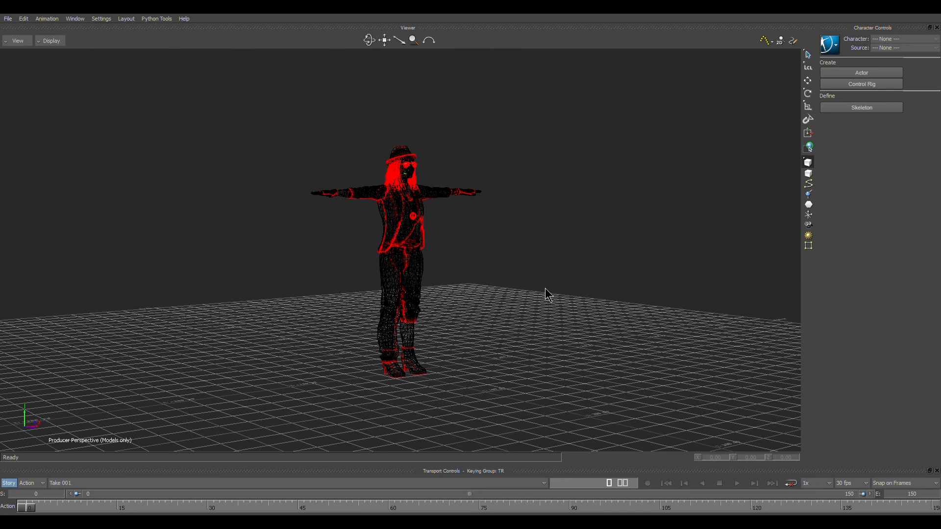
mouse_move(557, 307)
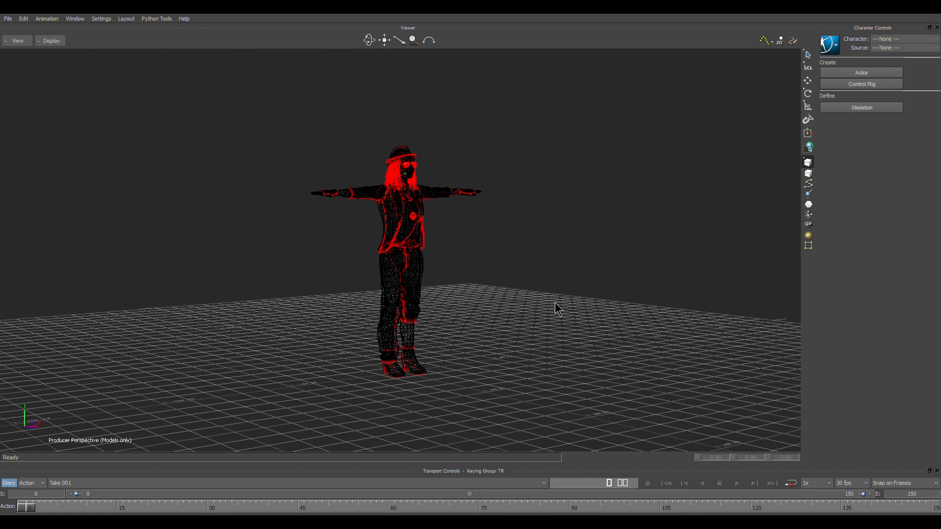